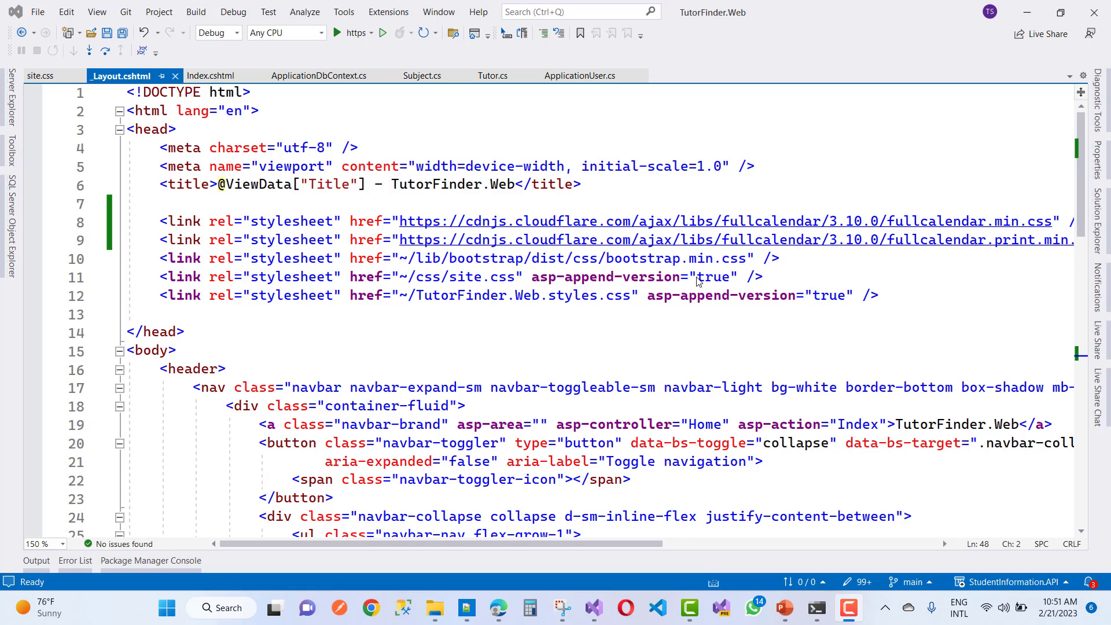
mouse_move(538, 258)
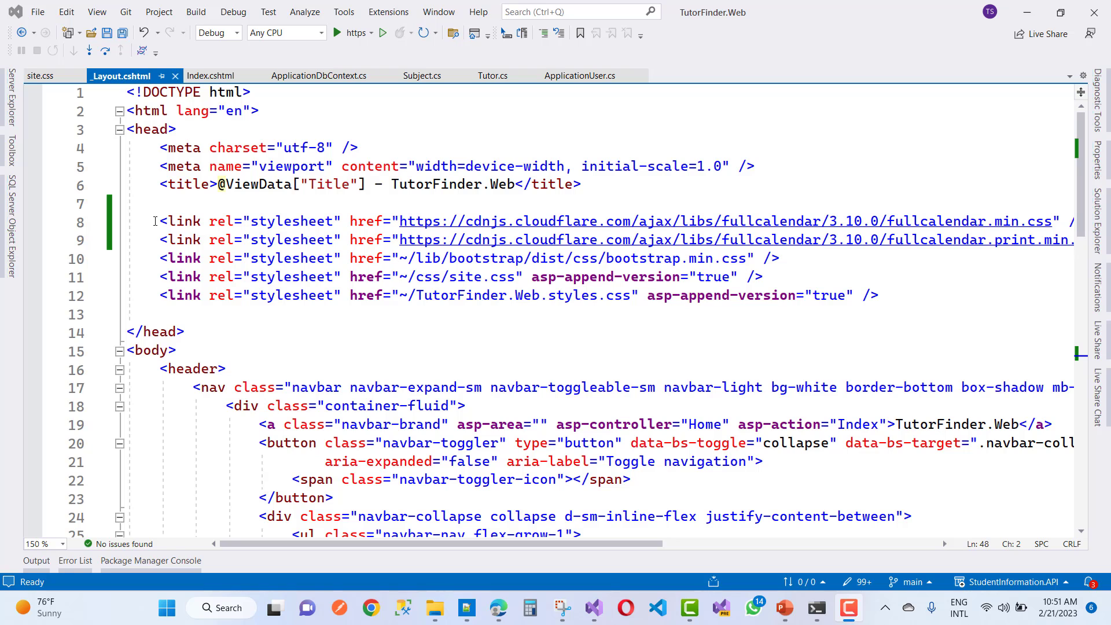
Step: Select and scroll horizontally through the open markup to review its long lines
drag(157, 222, 778, 259)
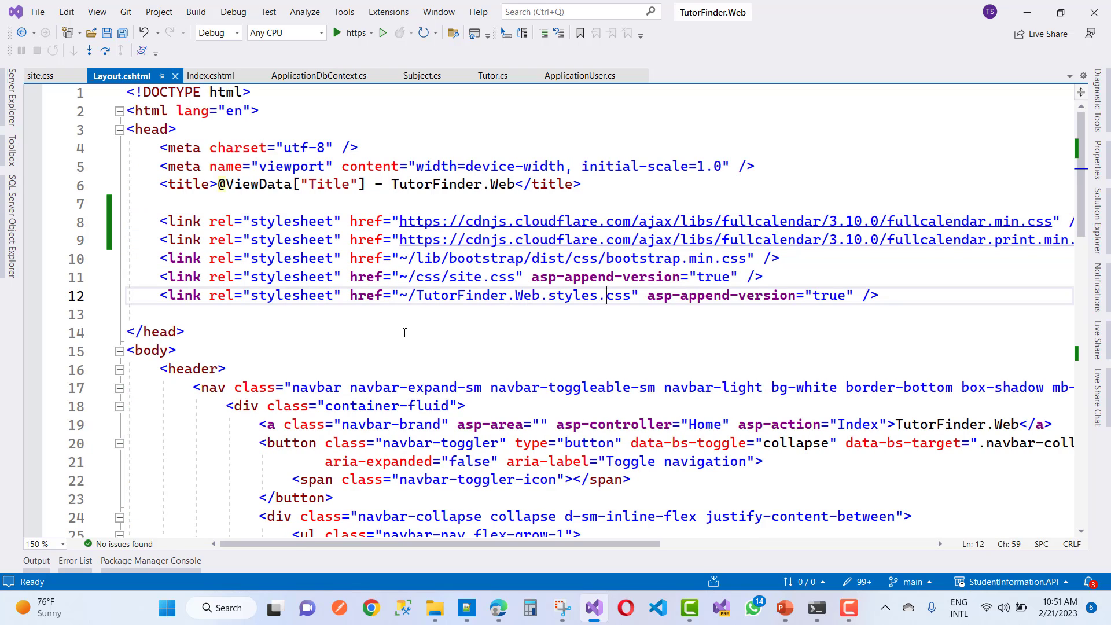
scroll(right, 3)
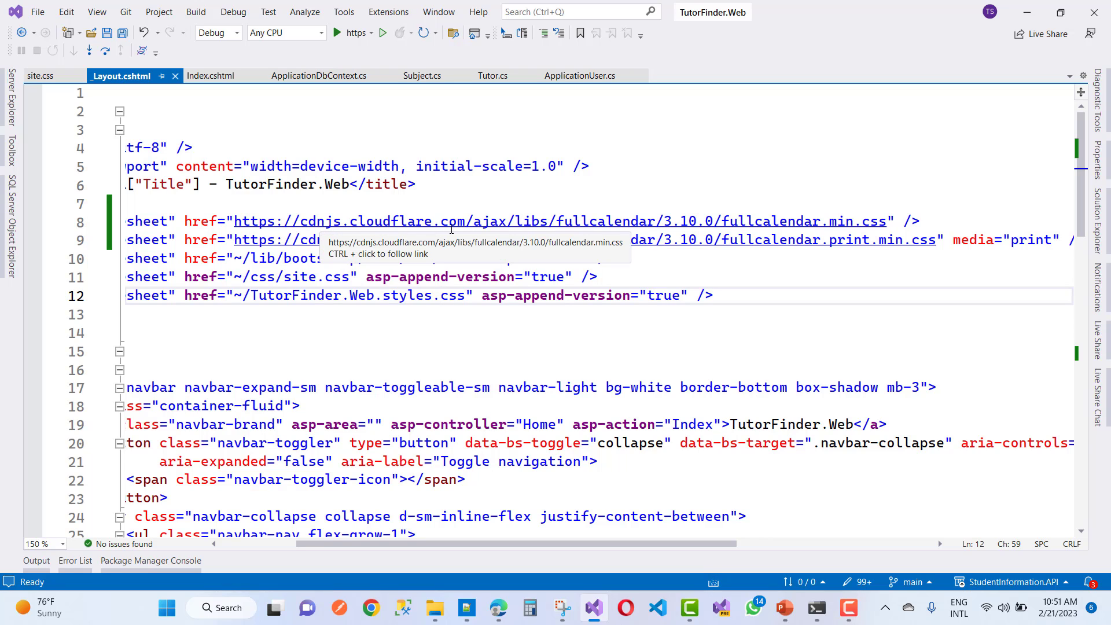
mouse_move(543, 229)
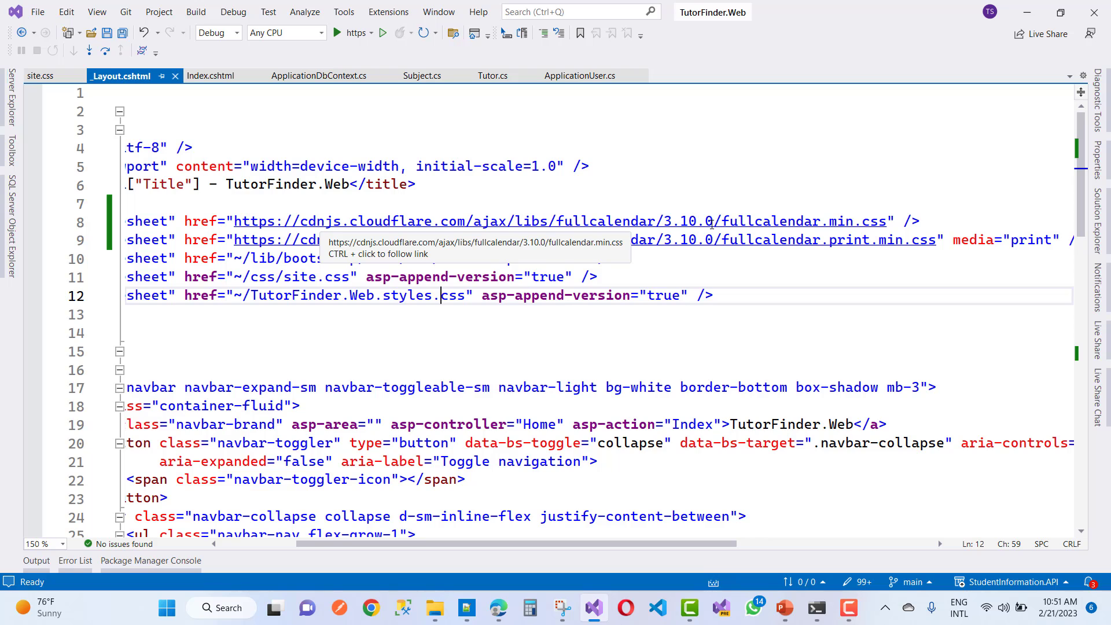
mouse_move(776, 232)
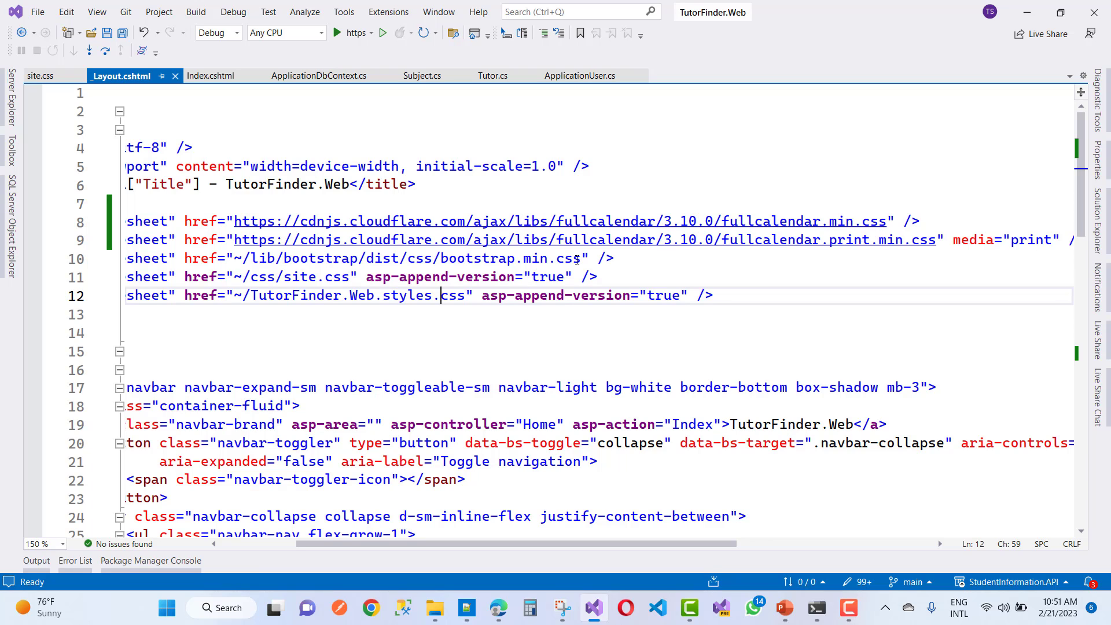
mouse_move(524, 240)
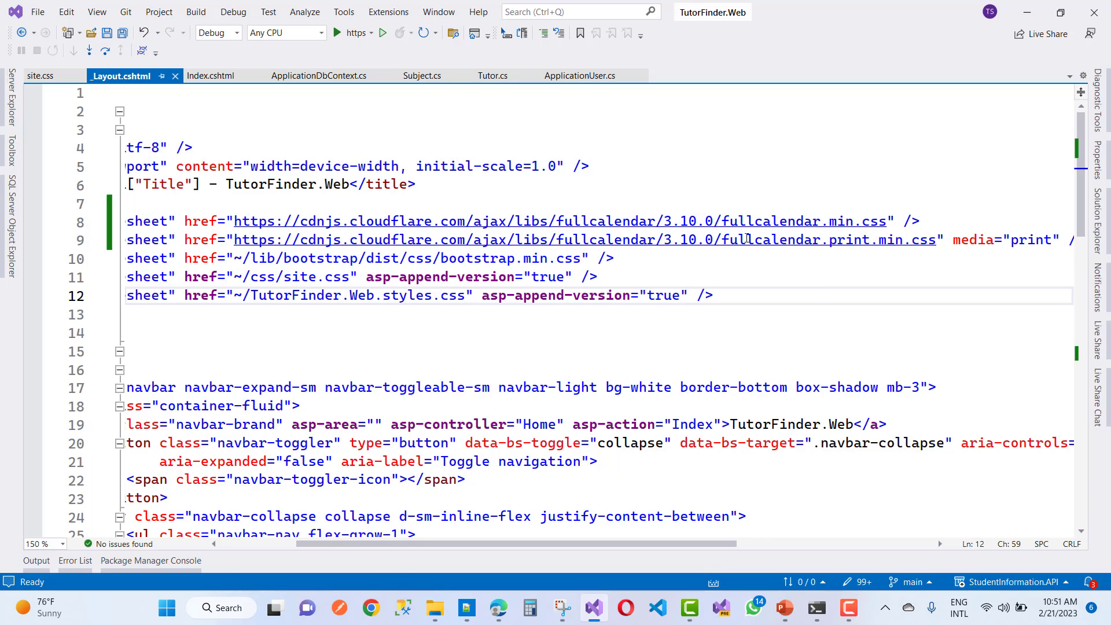
scroll(right, 3)
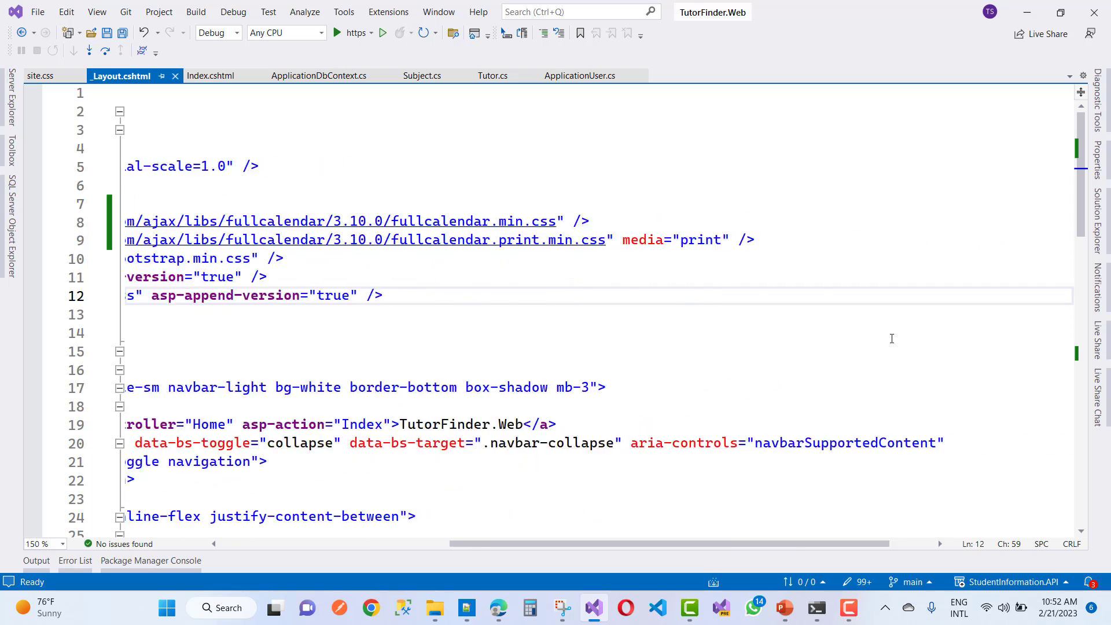
scroll(left, 3)
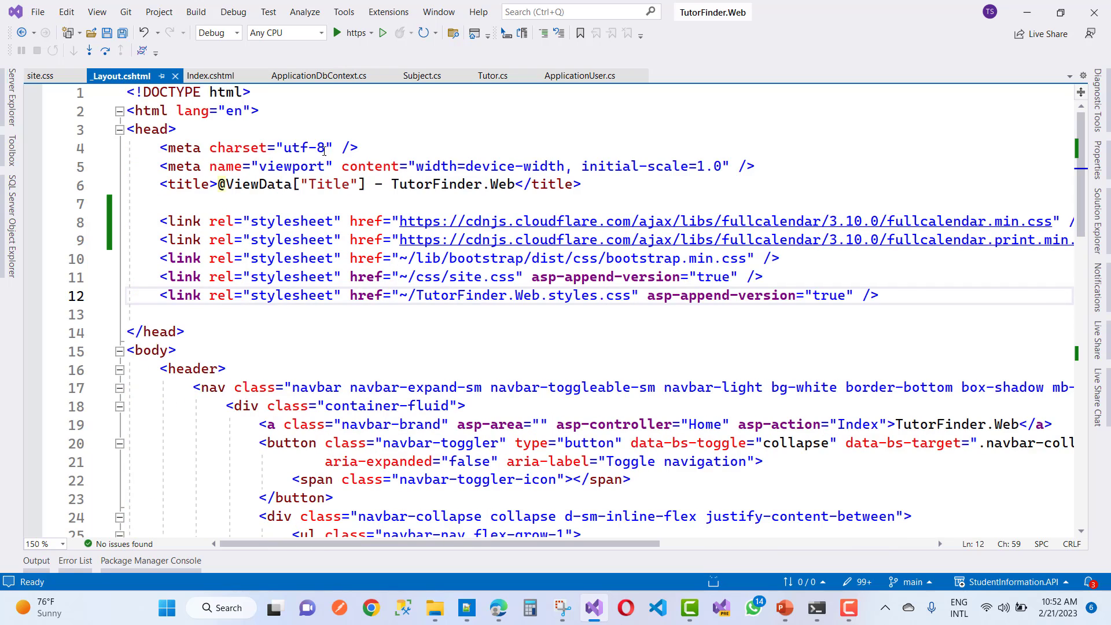
Step: Inspect Index.cshtml's calendar div id and Moment.js/FullCalendar script references, briefly checking _Layout.cshtml
click(208, 76)
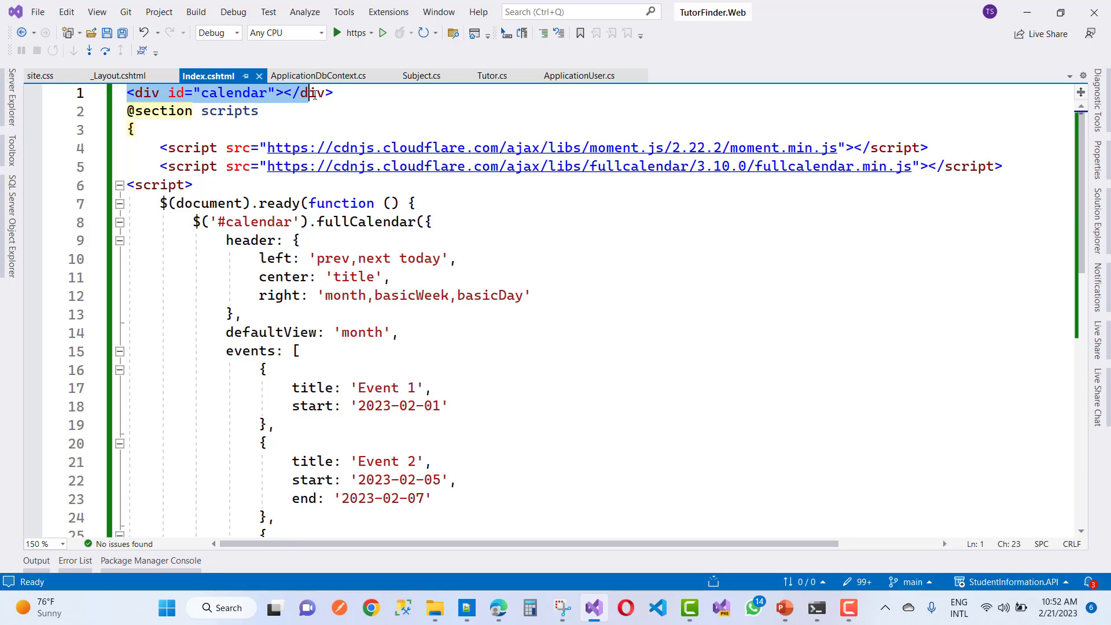
click(234, 93)
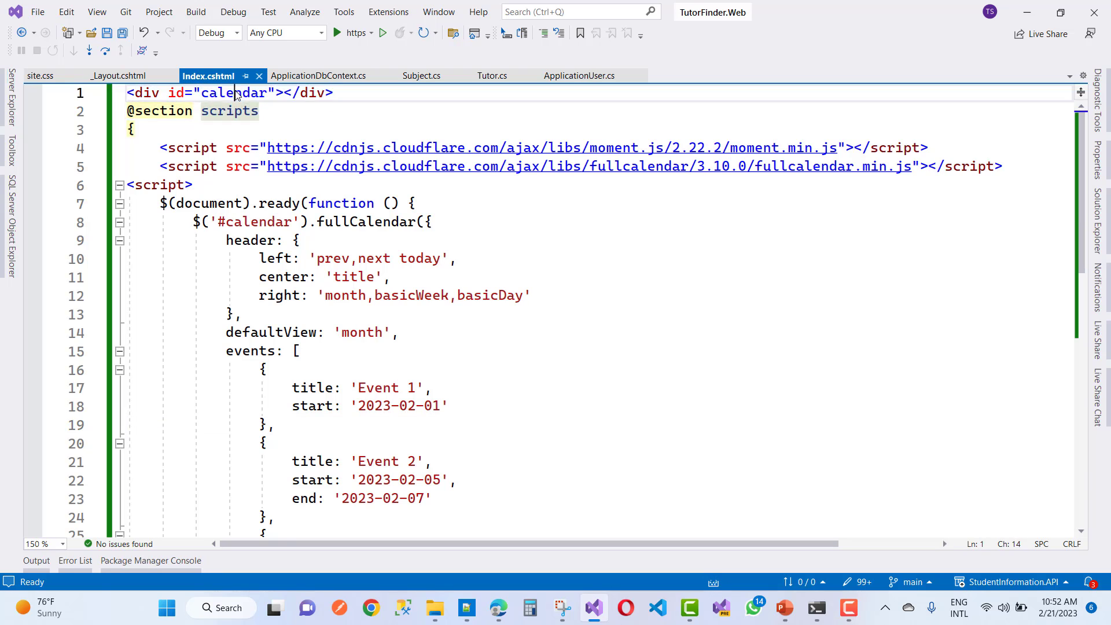
double_click(235, 92)
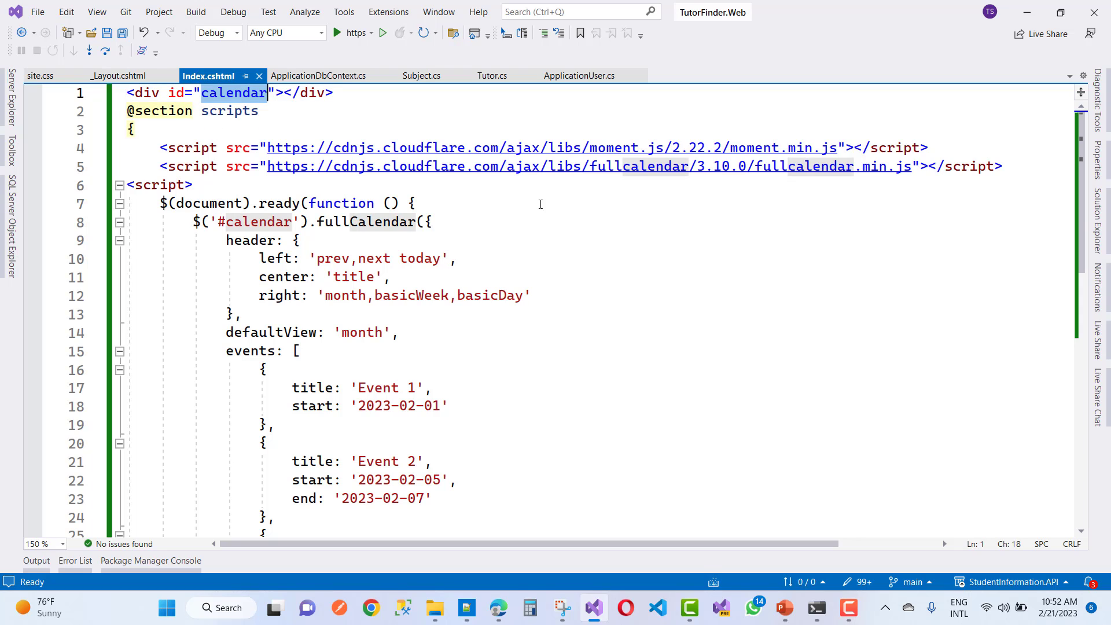
drag(159, 147, 347, 166)
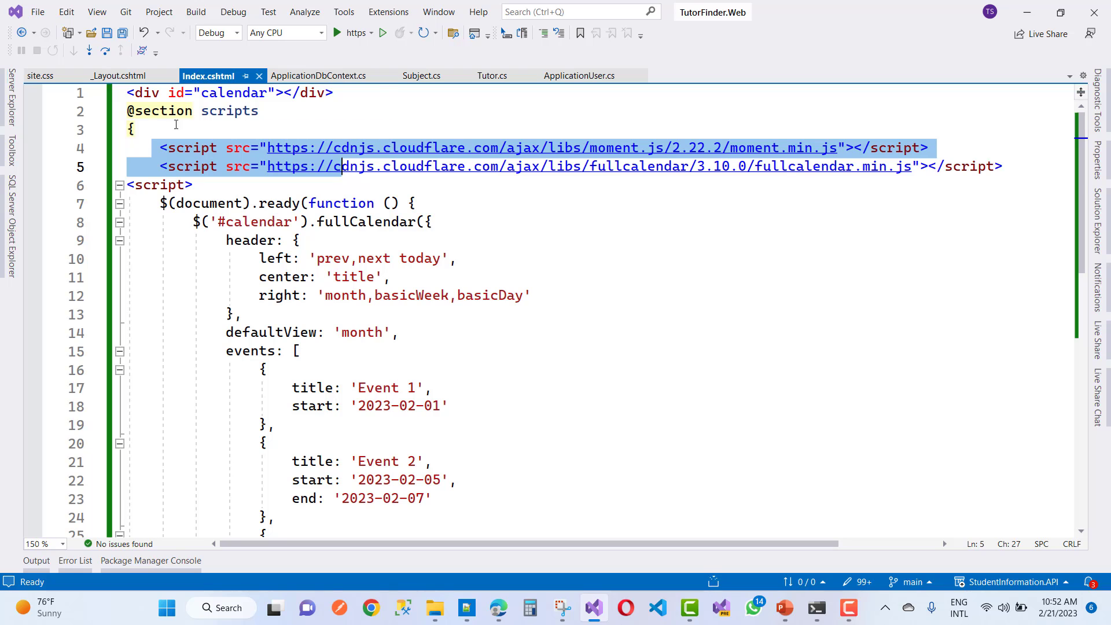
mouse_move(378, 161)
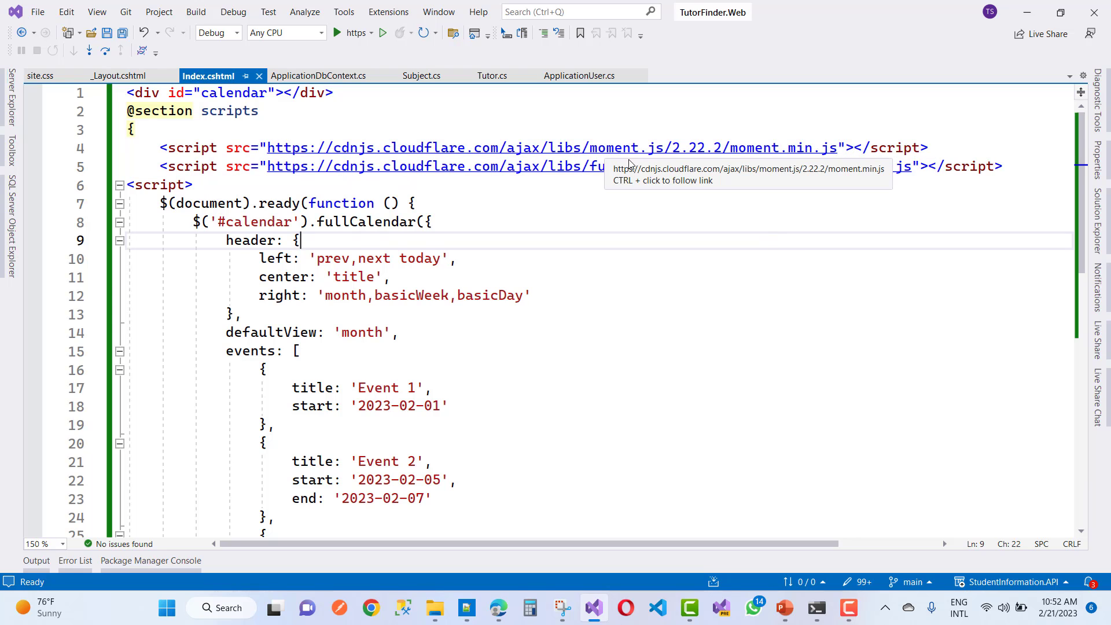
mouse_move(762, 246)
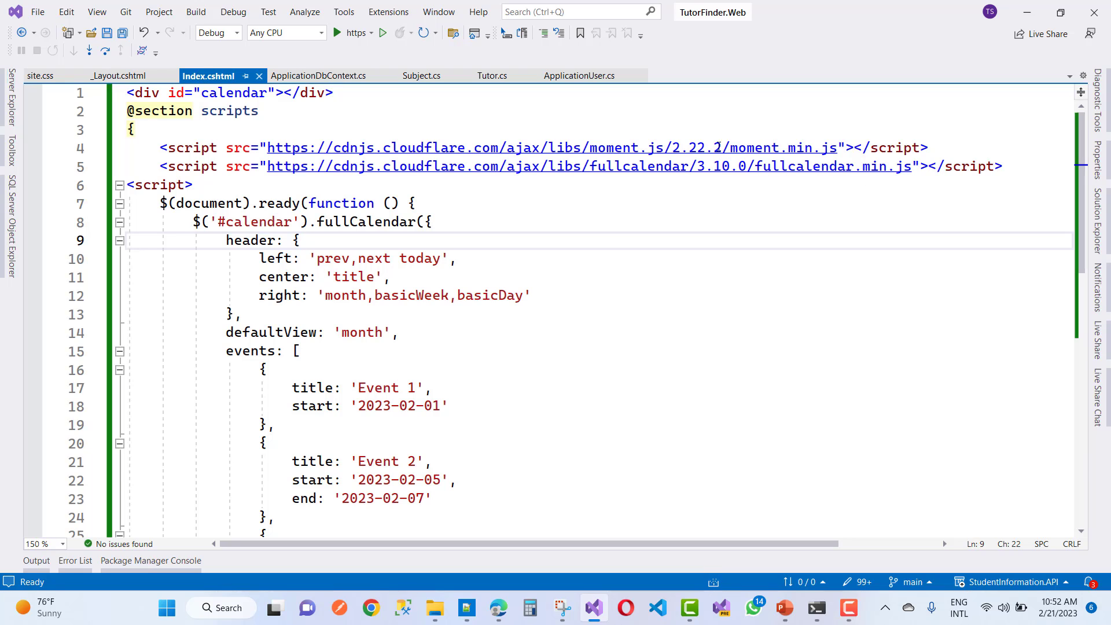
mouse_move(699, 187)
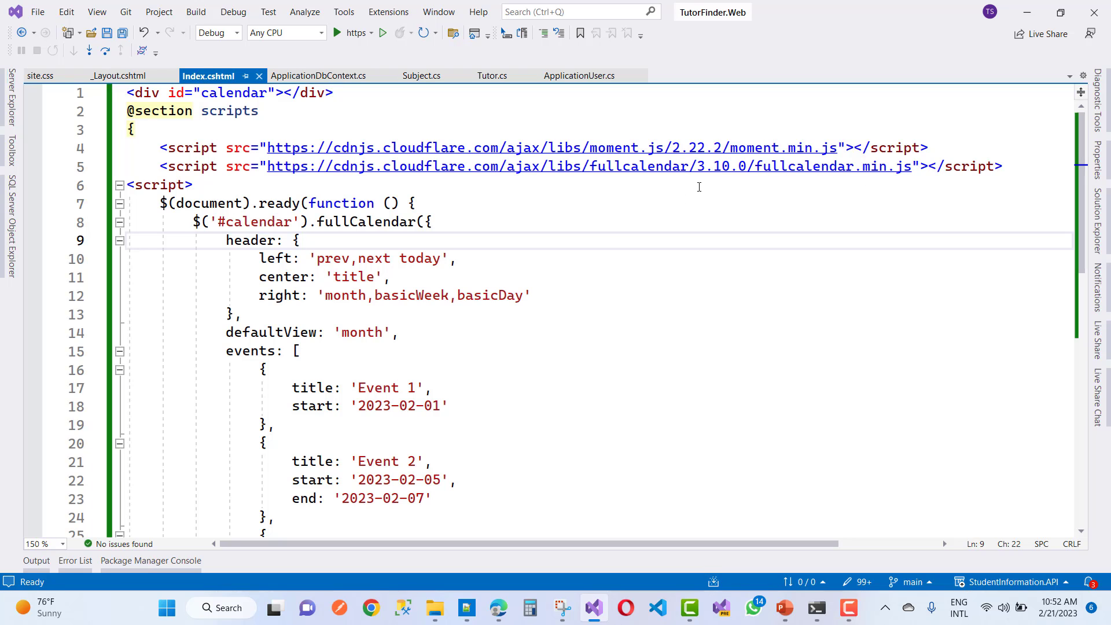
click(118, 76)
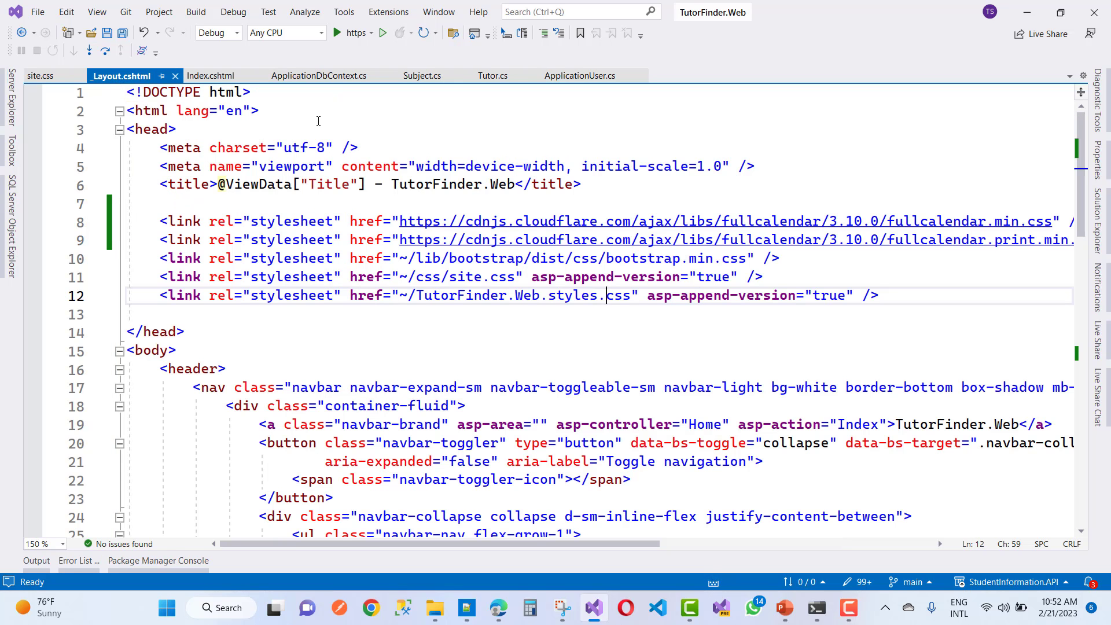
click(209, 75)
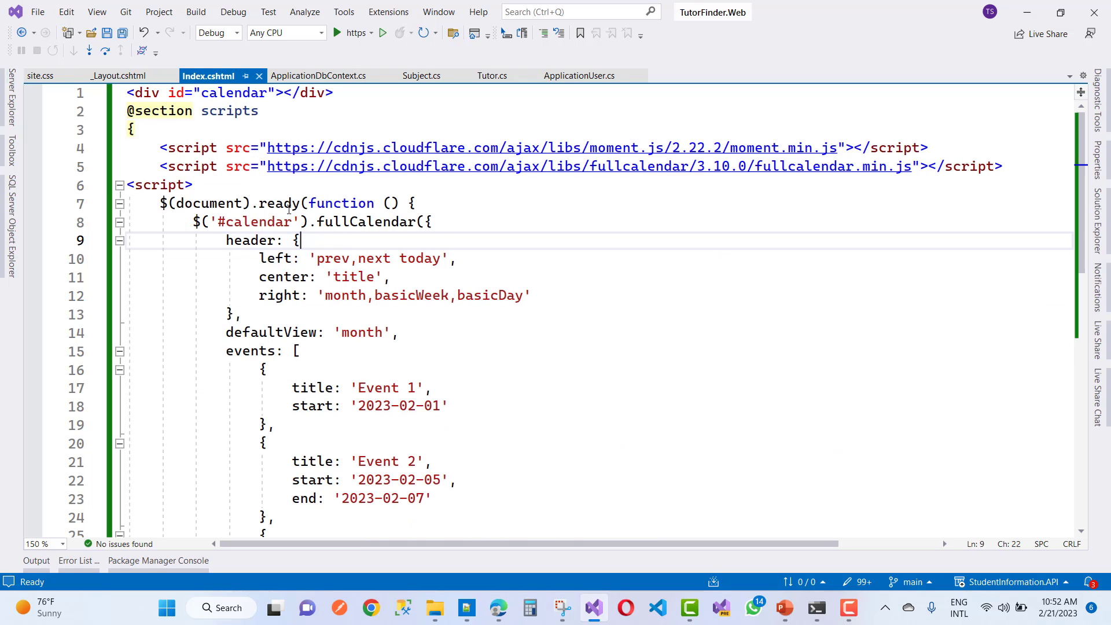
mouse_move(482, 264)
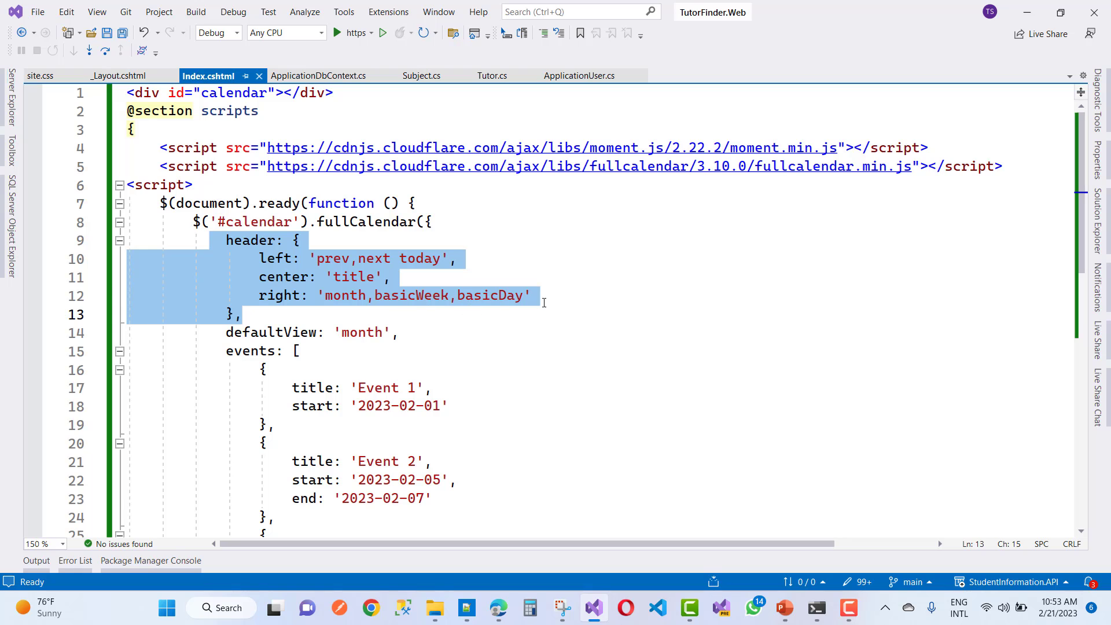
Step: Build and debug TutorFinder.Web using the green https Run button
click(108, 33)
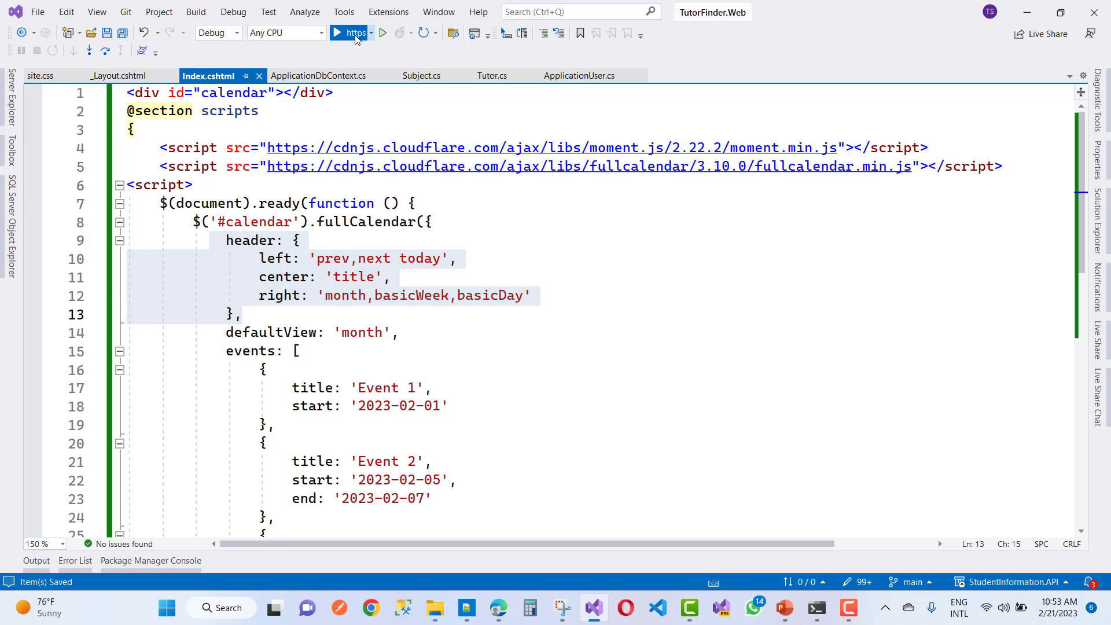
click(331, 33)
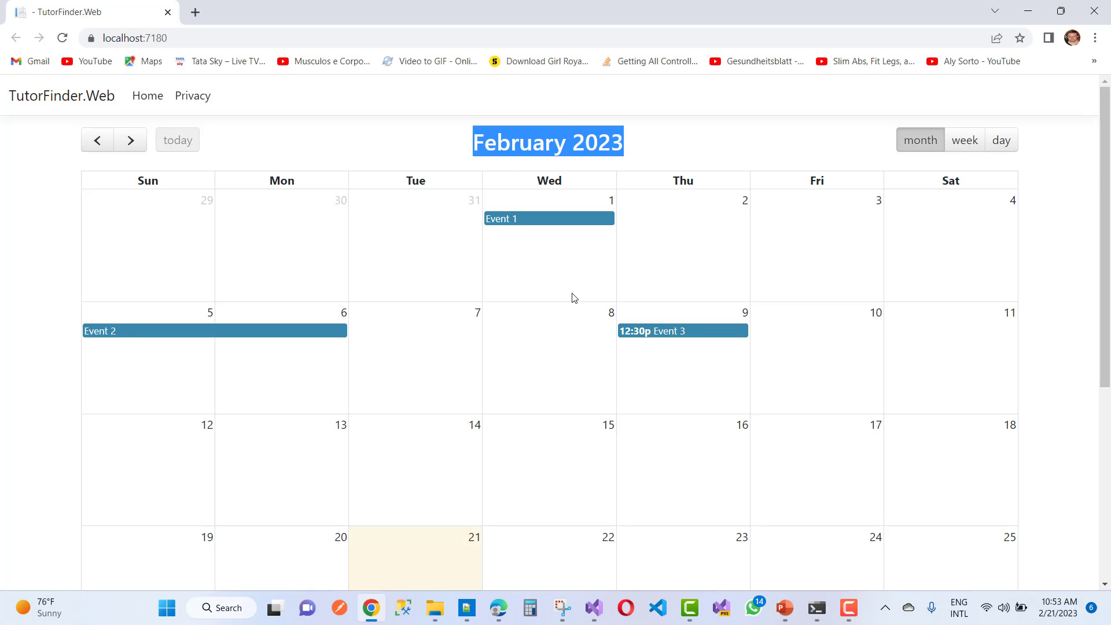
mouse_move(586, 574)
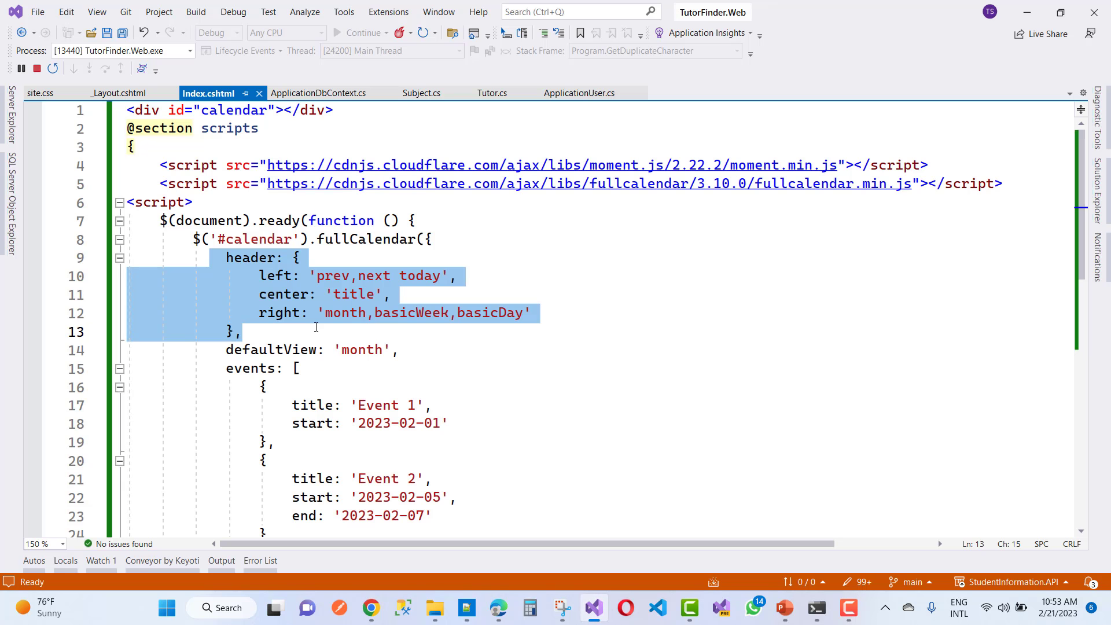
mouse_move(355, 295)
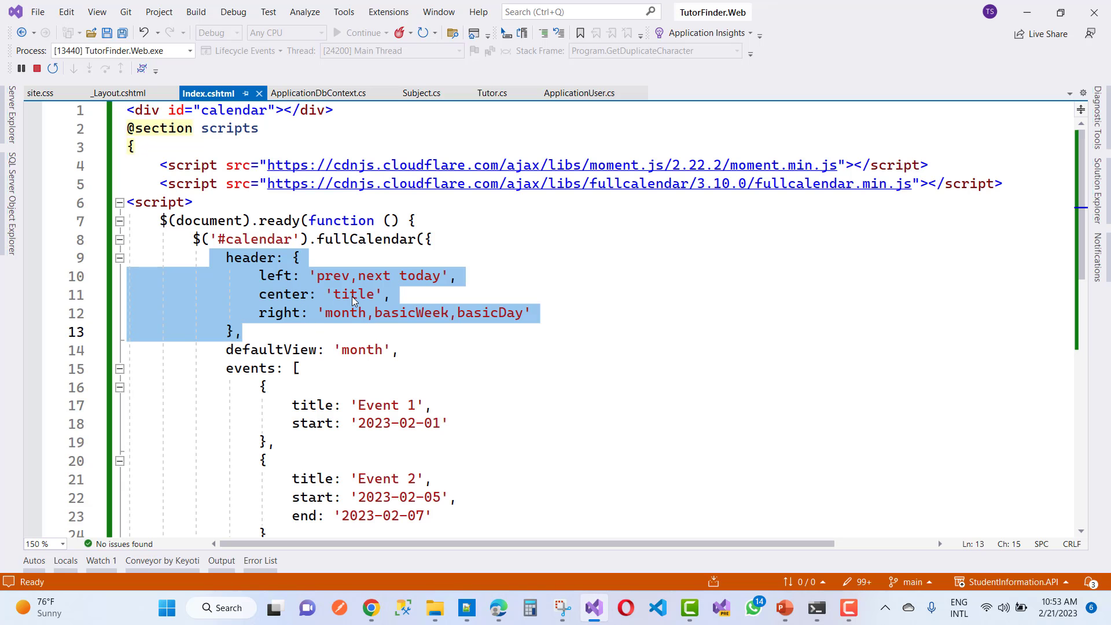
Step: View the February 2023 calendar with Events 1–3 in Chrome, scrolling to the 28th
click(353, 294)
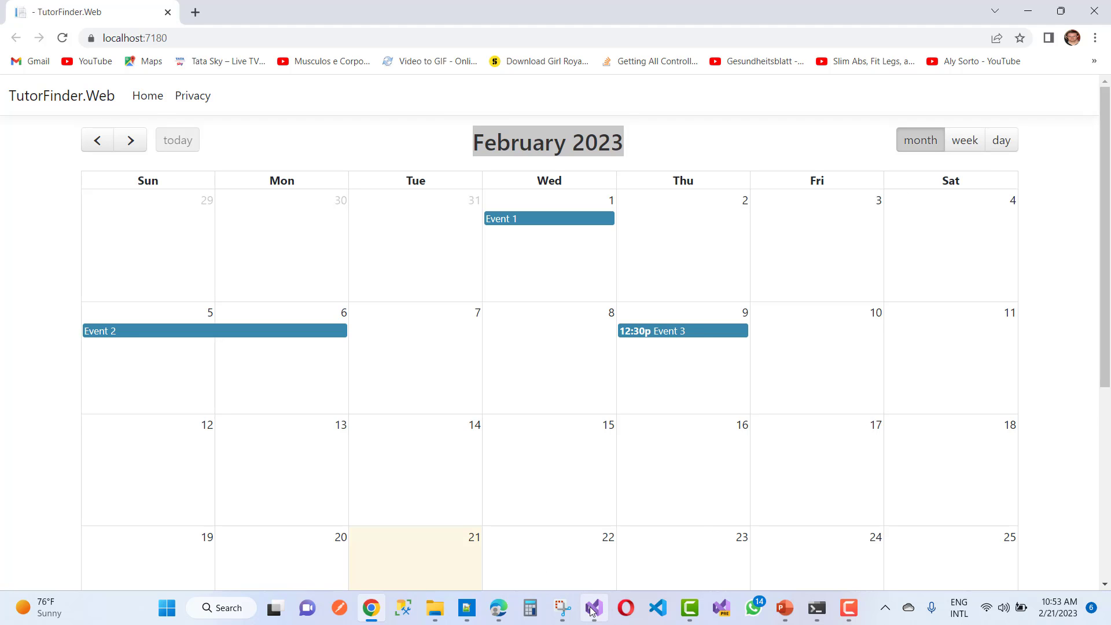
click(594, 606)
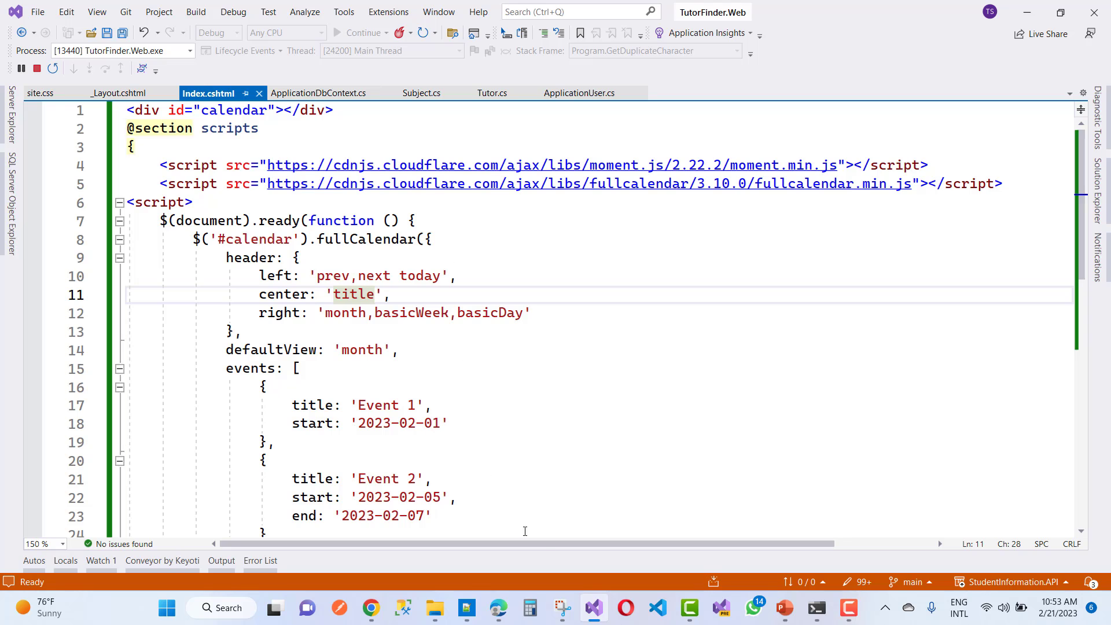
click(370, 608)
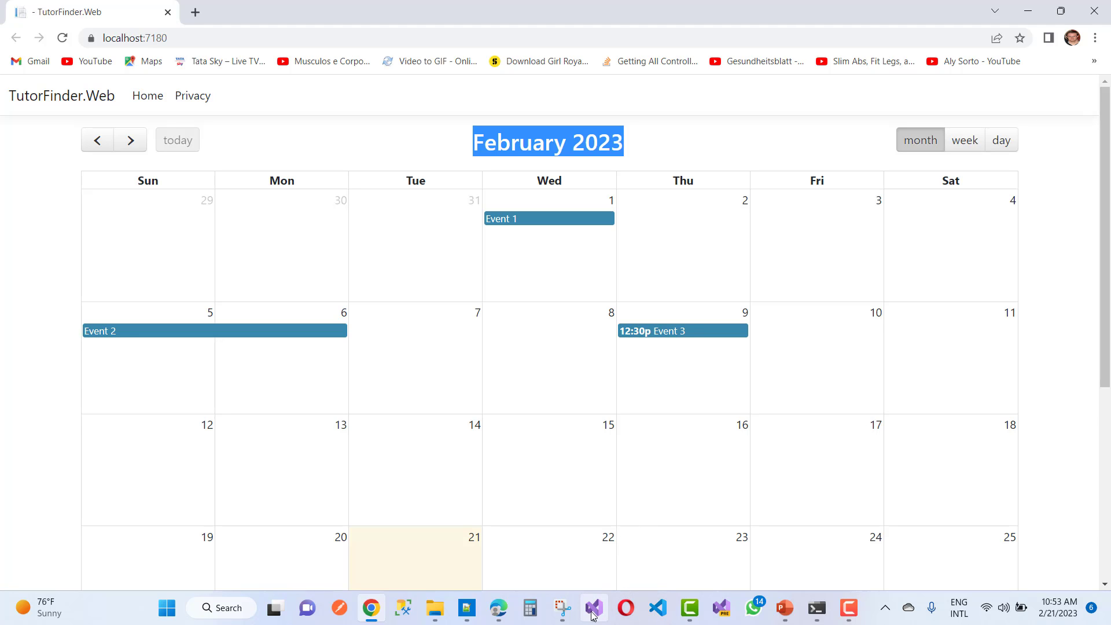
click(594, 608)
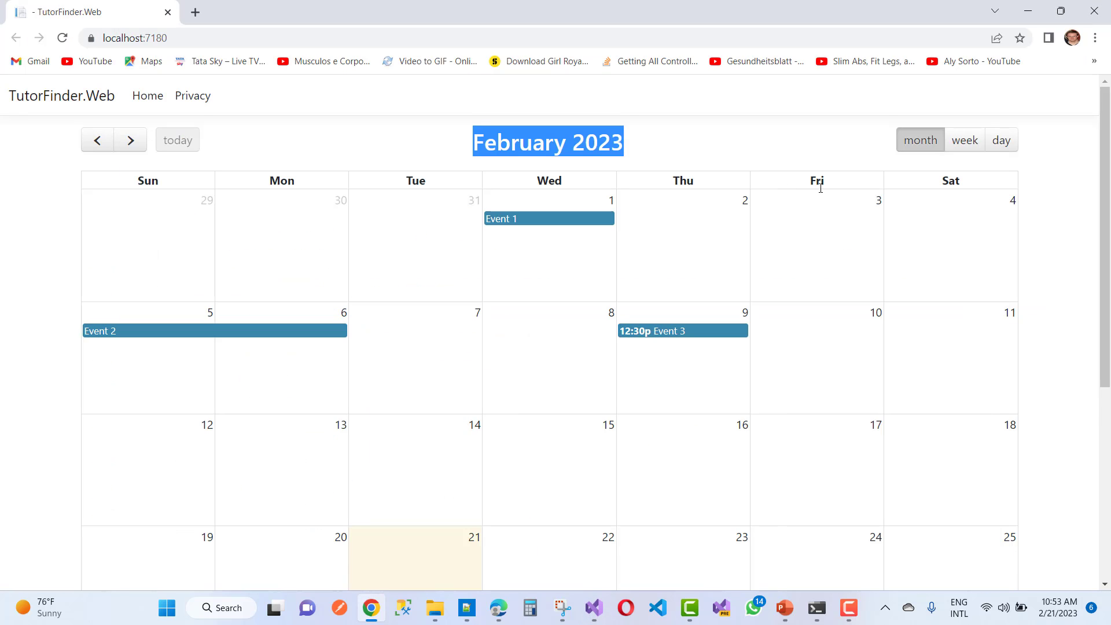
scroll(down, 3)
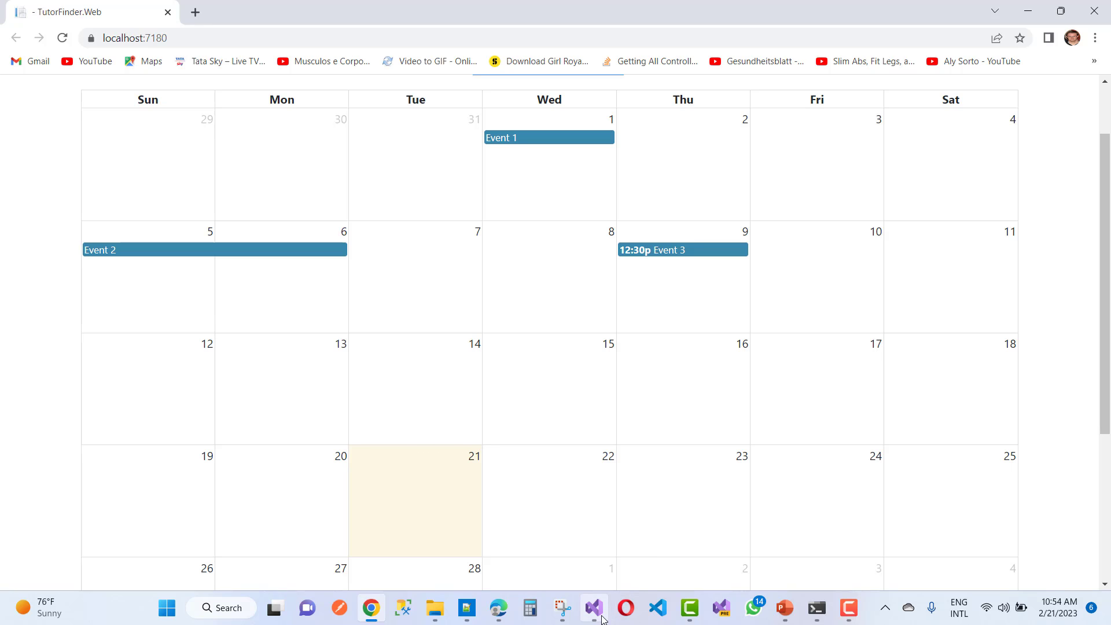
click(593, 607)
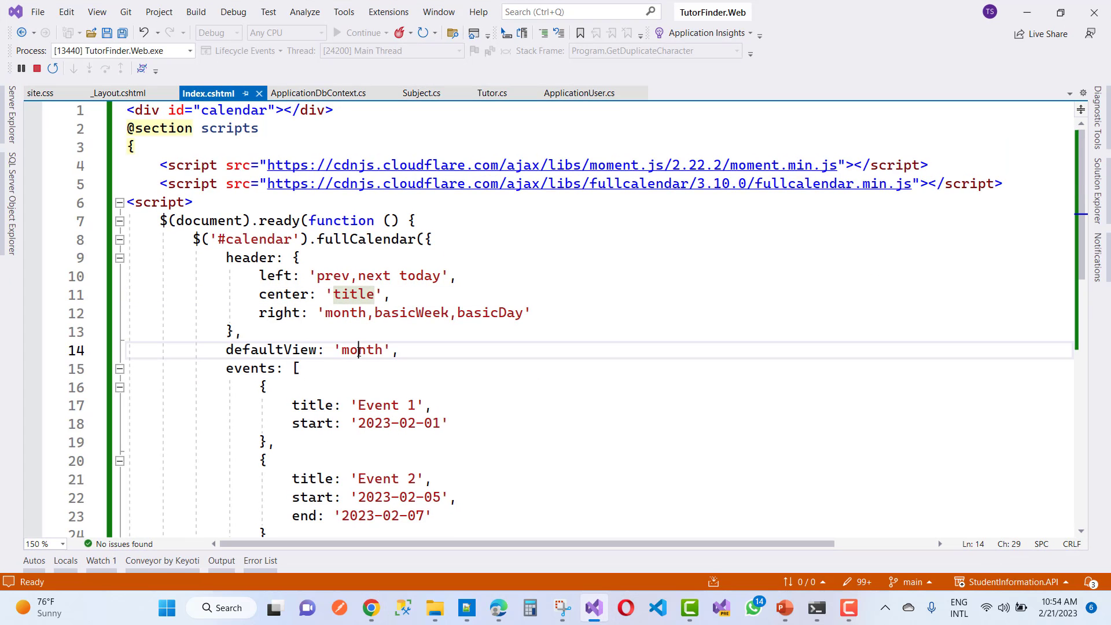
text(year)
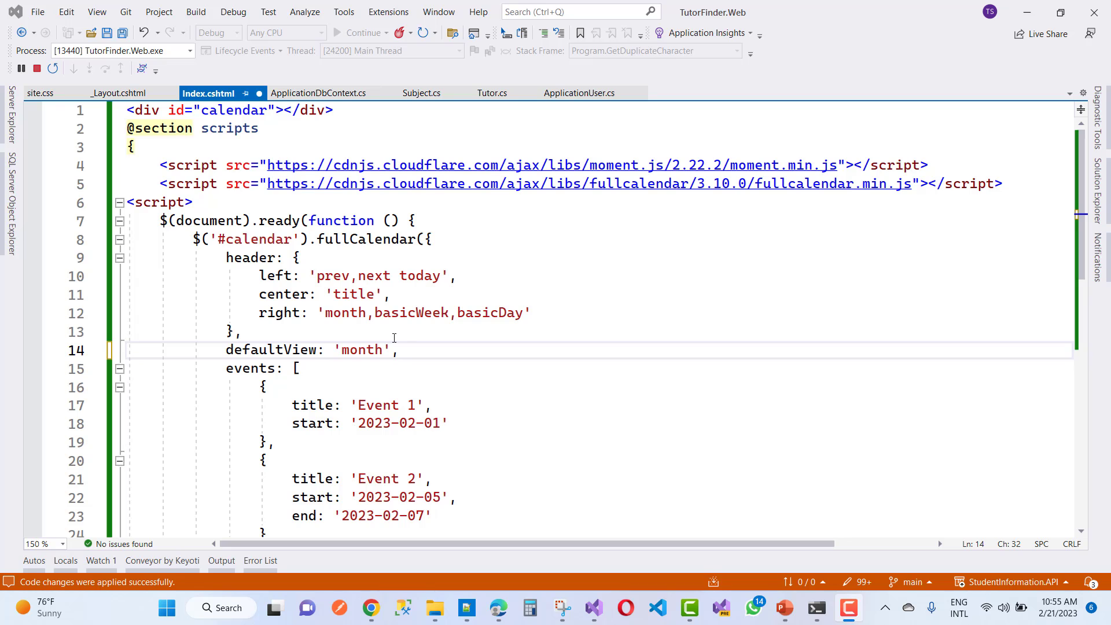
scroll(down, 3)
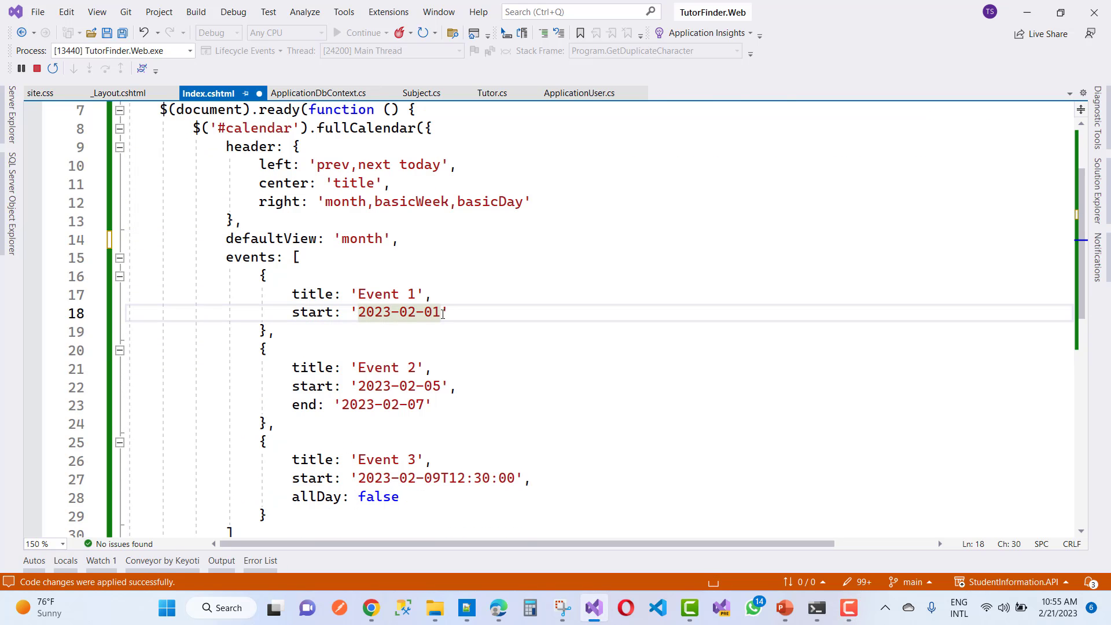
click(275, 423)
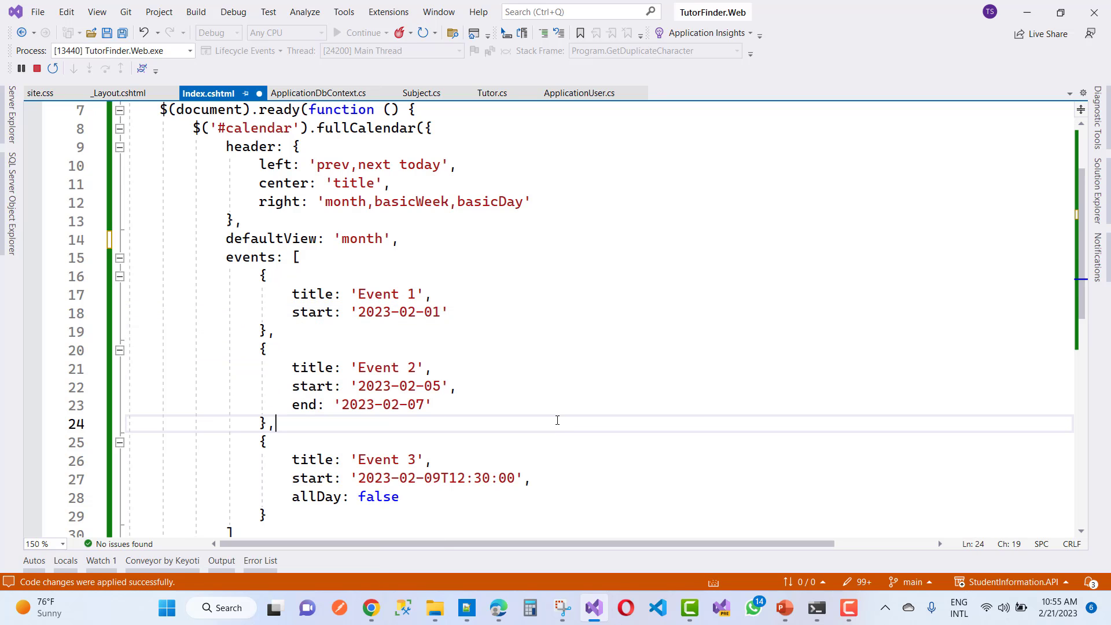
mouse_move(445, 566)
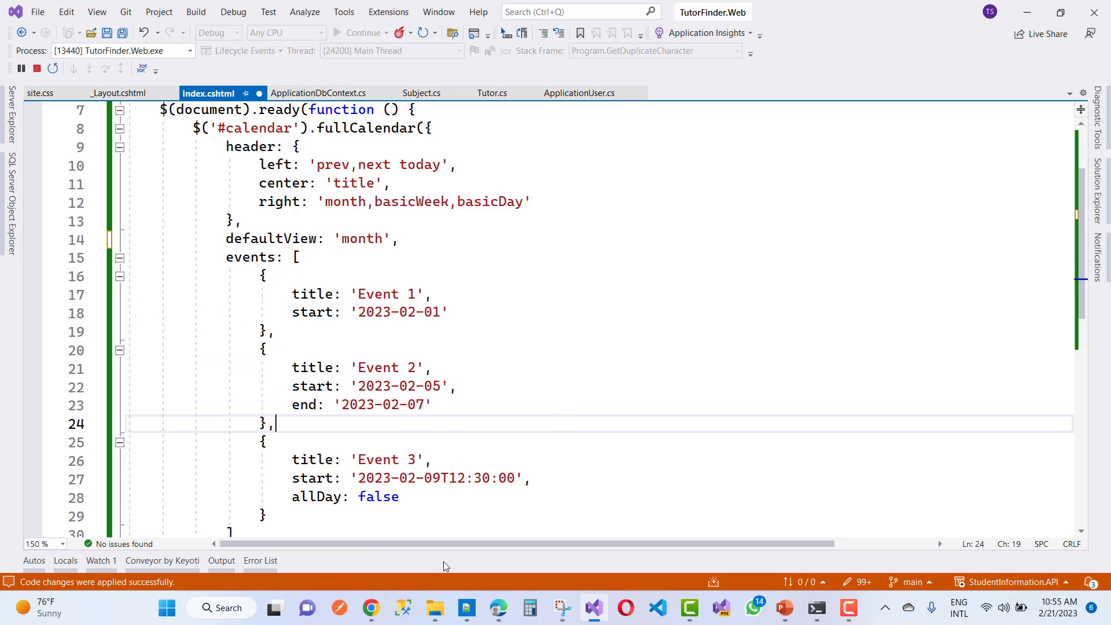
mouse_move(478, 330)
text(day)
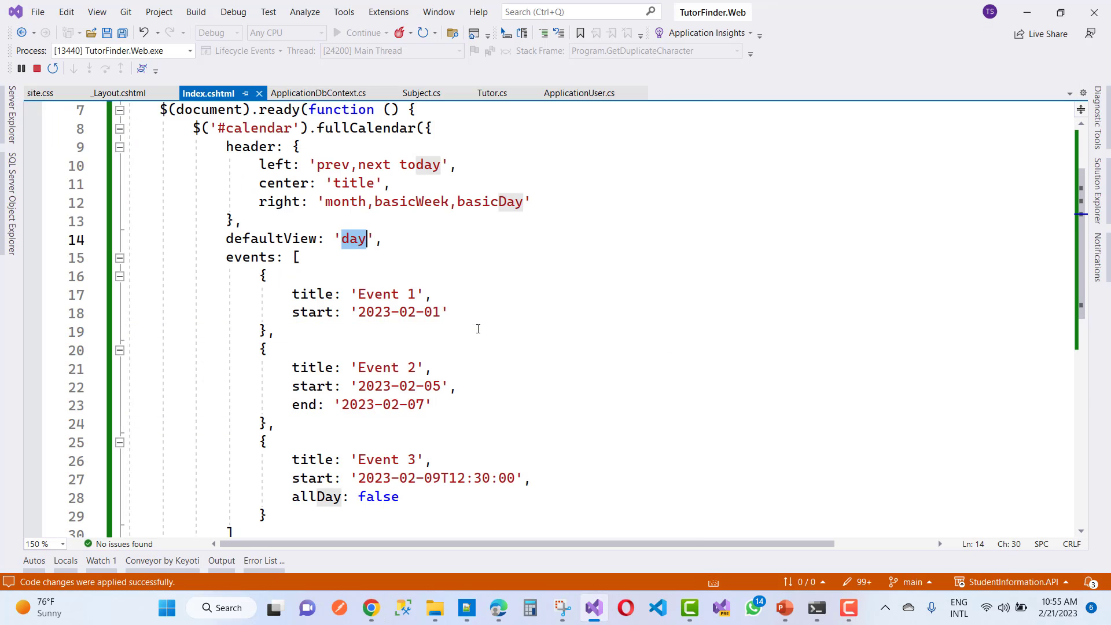
text(month)
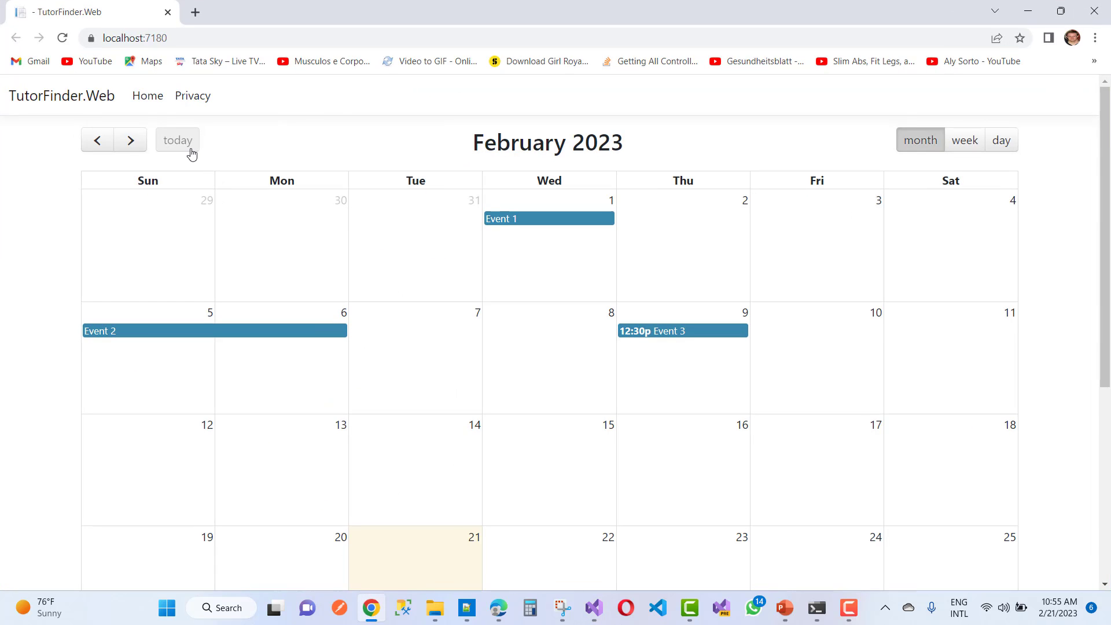
mouse_move(566, 195)
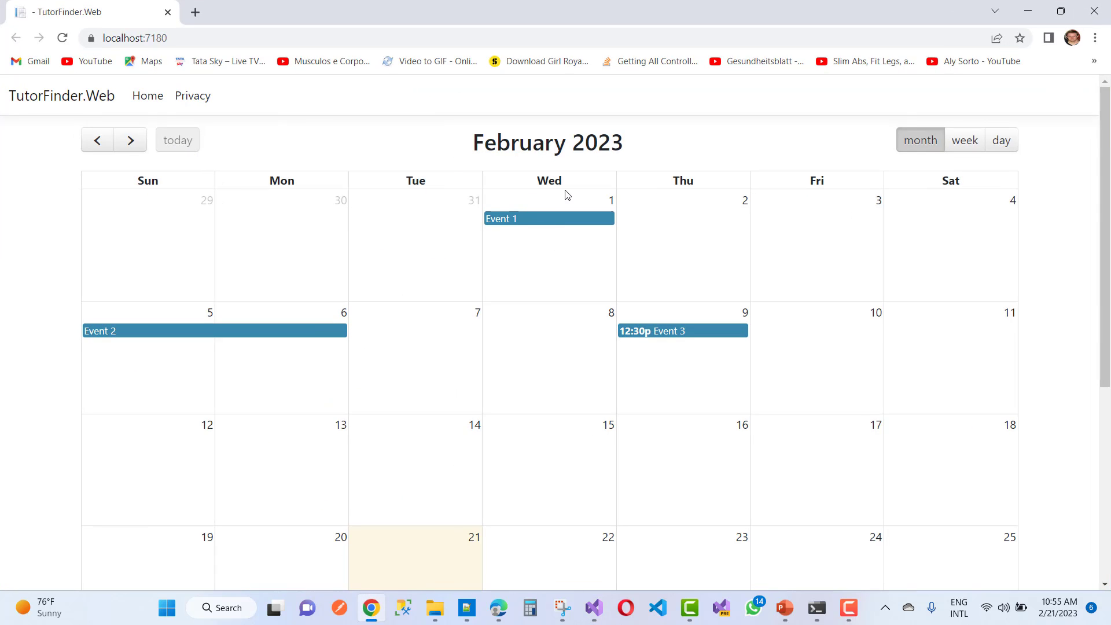
mouse_move(681, 337)
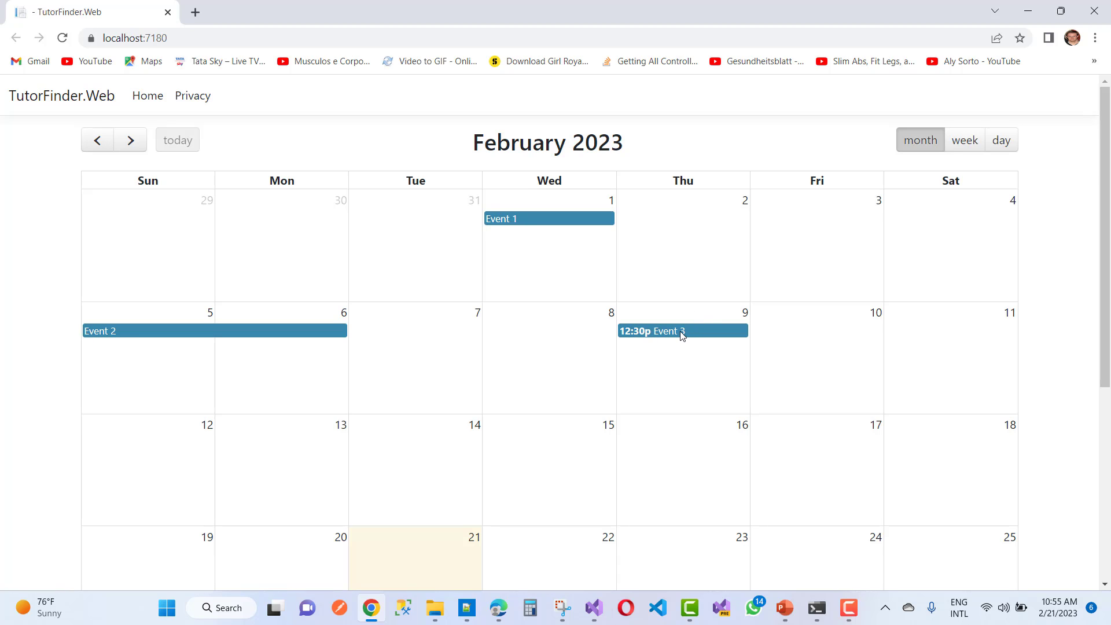
mouse_move(111, 357)
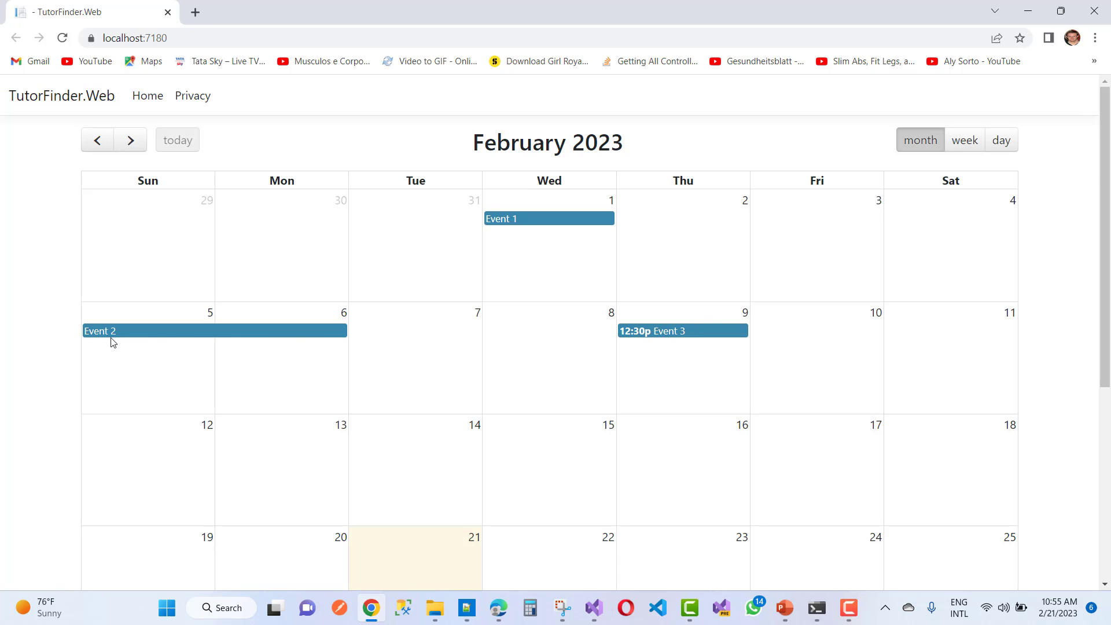
mouse_move(180, 336)
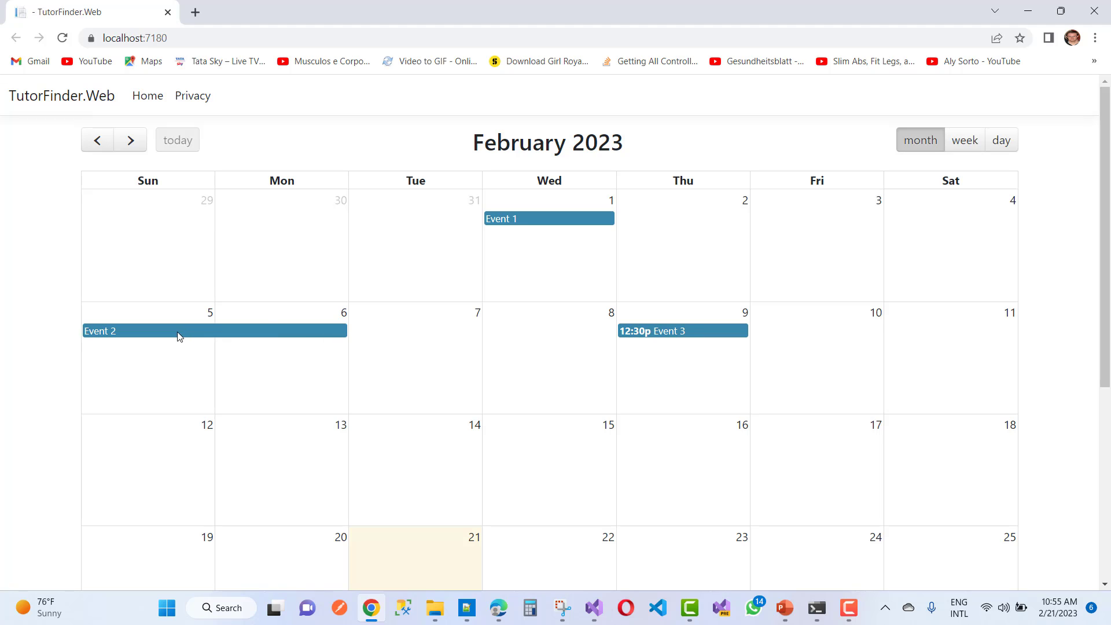
mouse_move(595, 622)
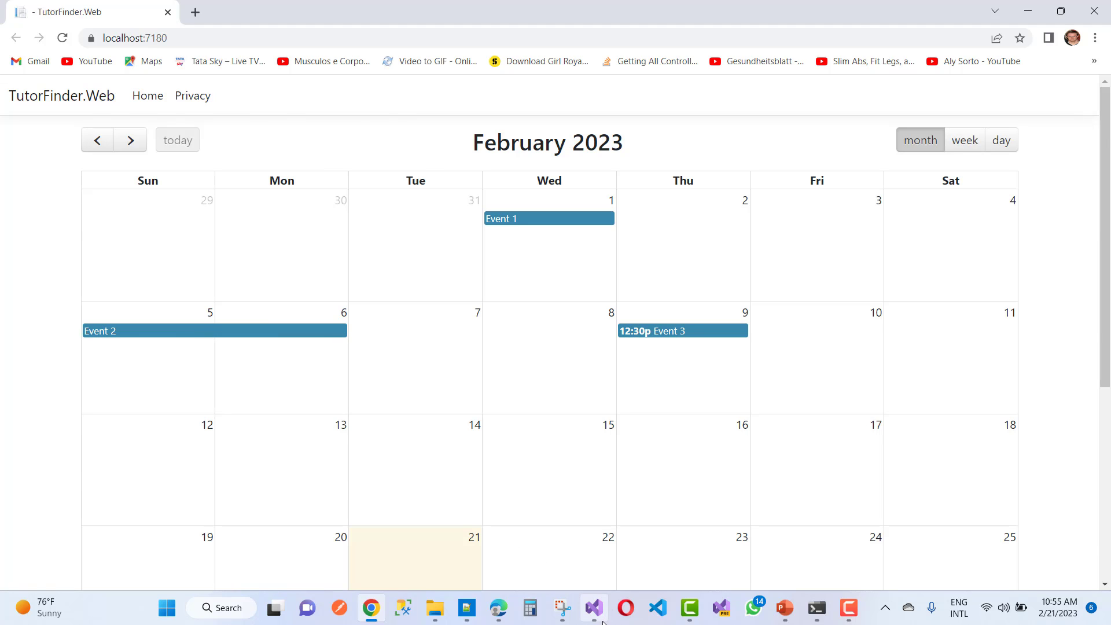
click(593, 606)
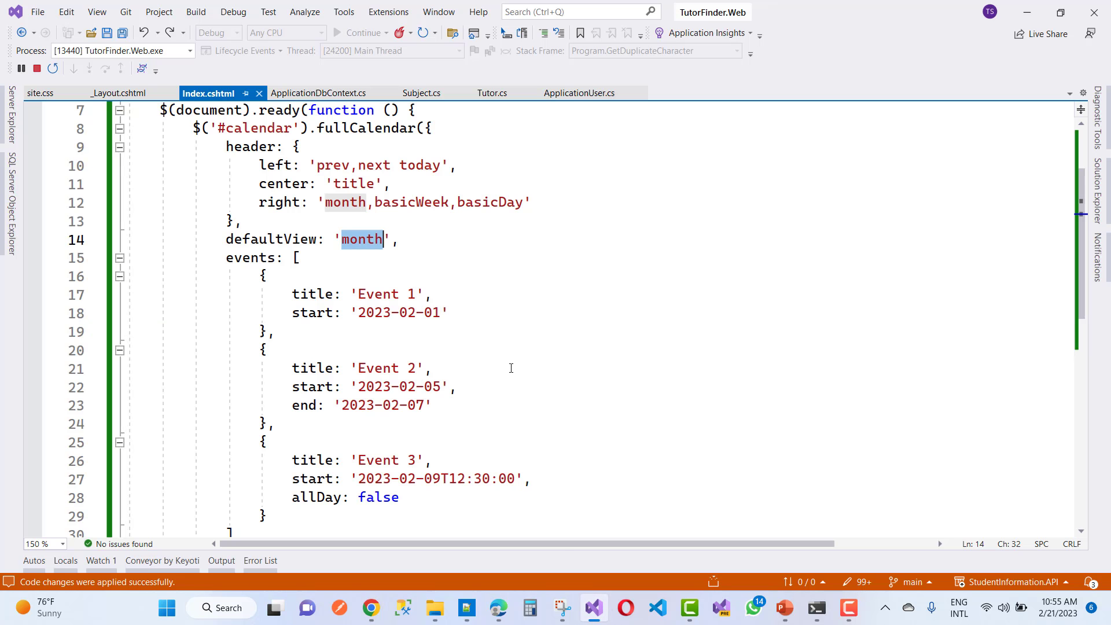
mouse_move(593, 617)
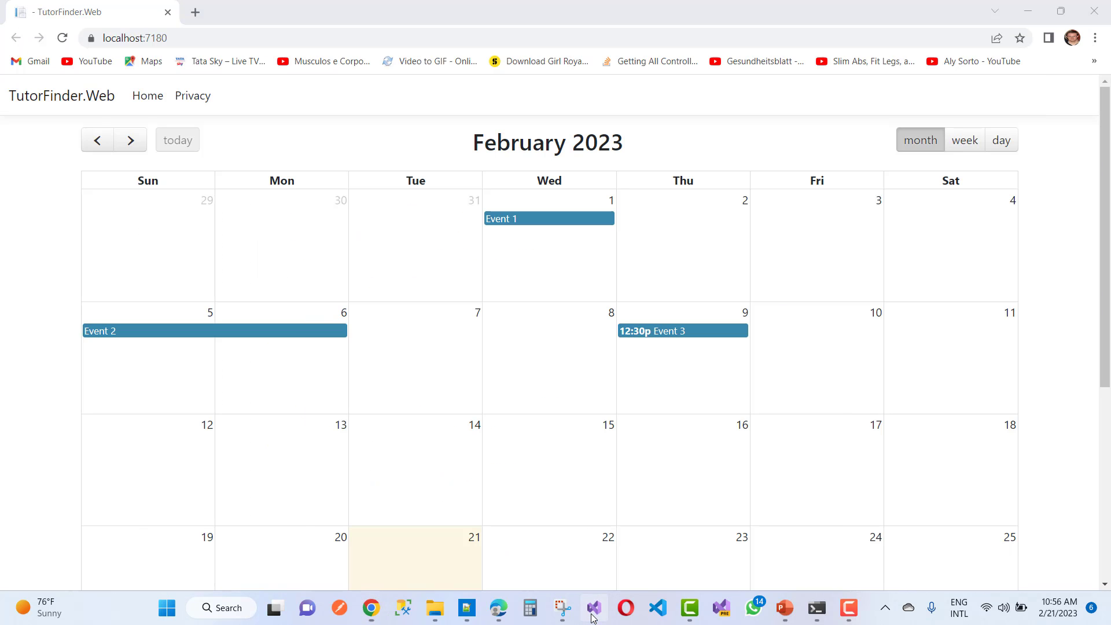
click(593, 607)
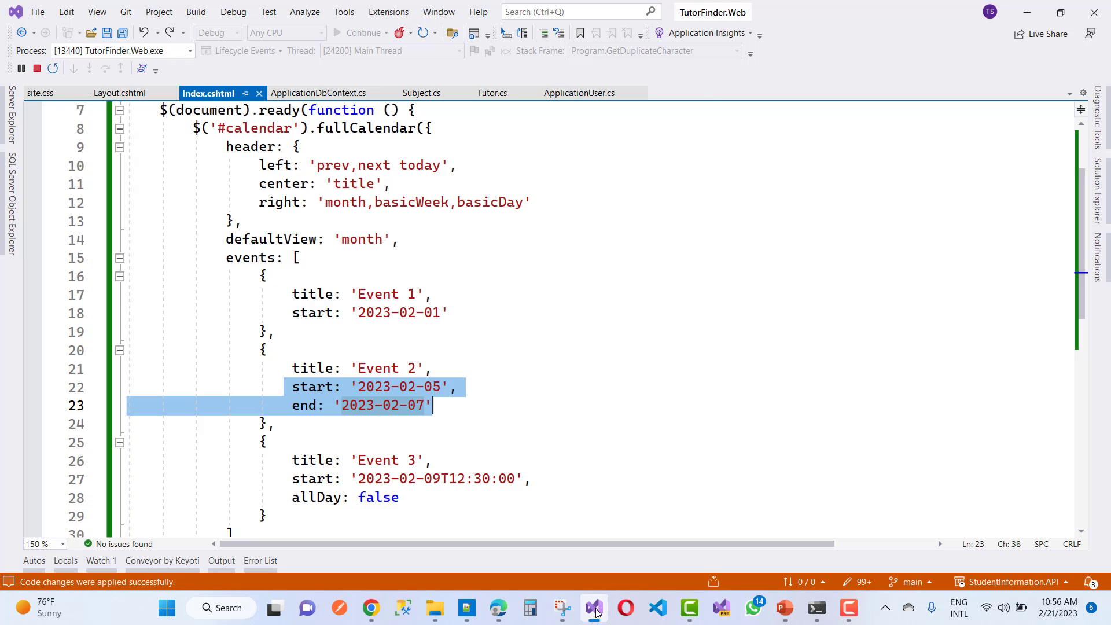
click(366, 607)
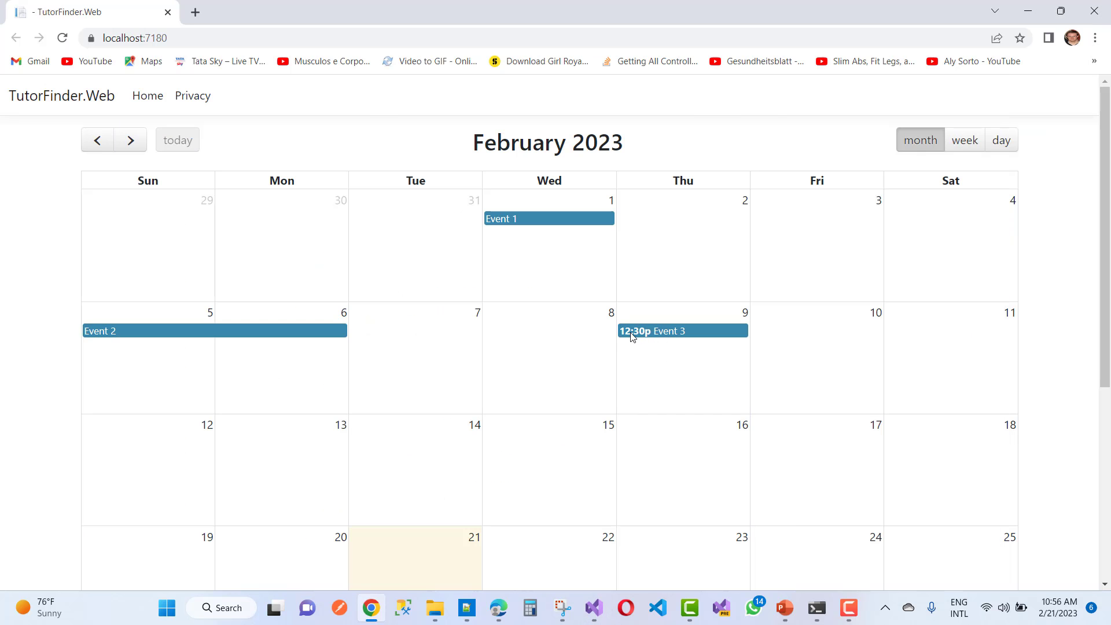
mouse_move(666, 339)
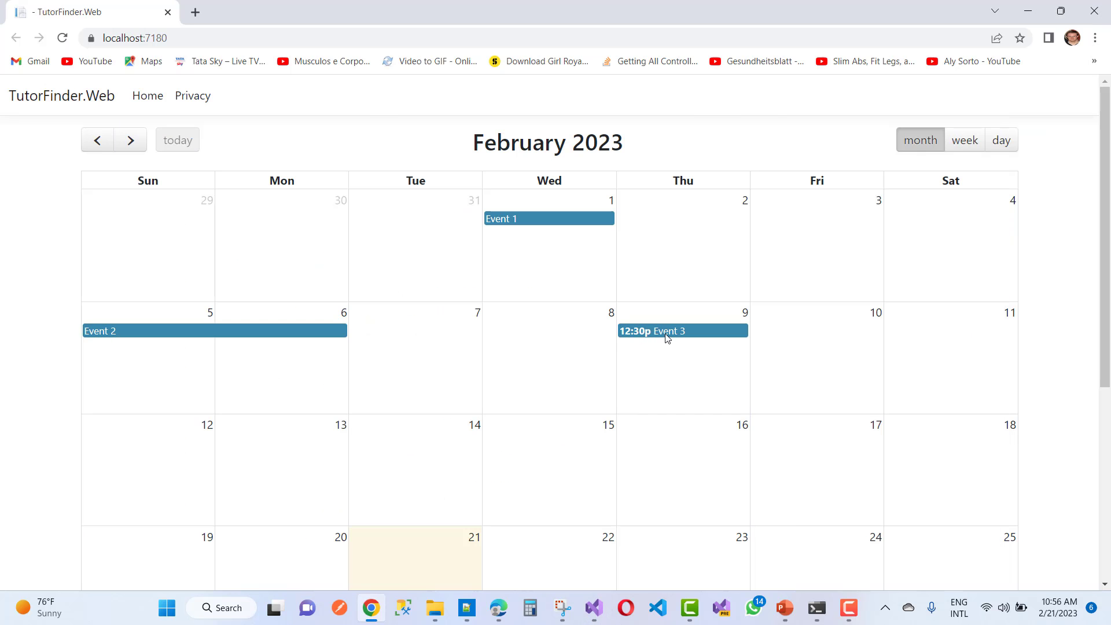